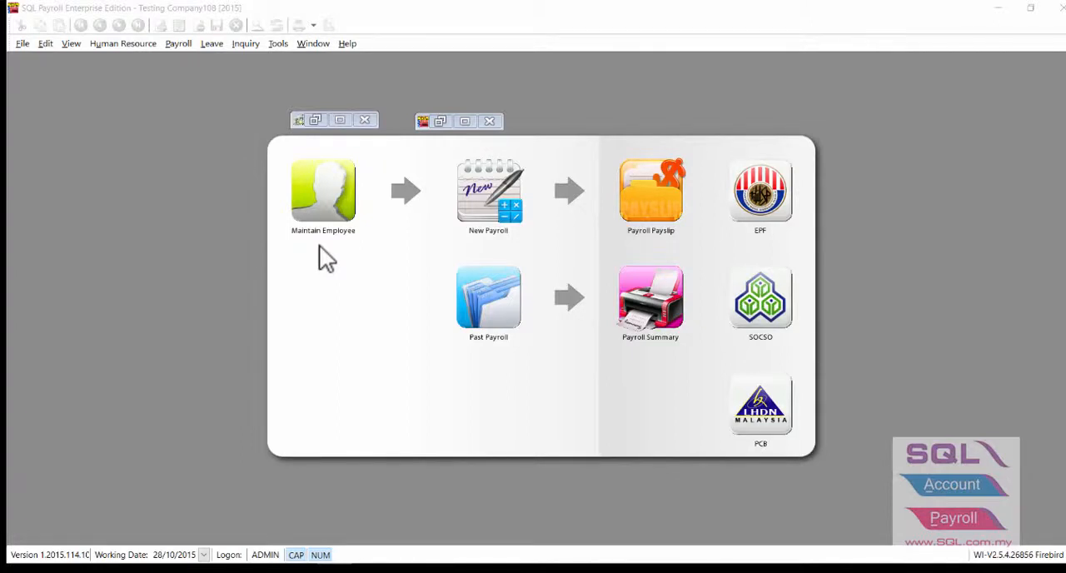
Process the Year 2015 Month 10 final payroll, creating the Month End (10.2015) batch
left_click(323, 191)
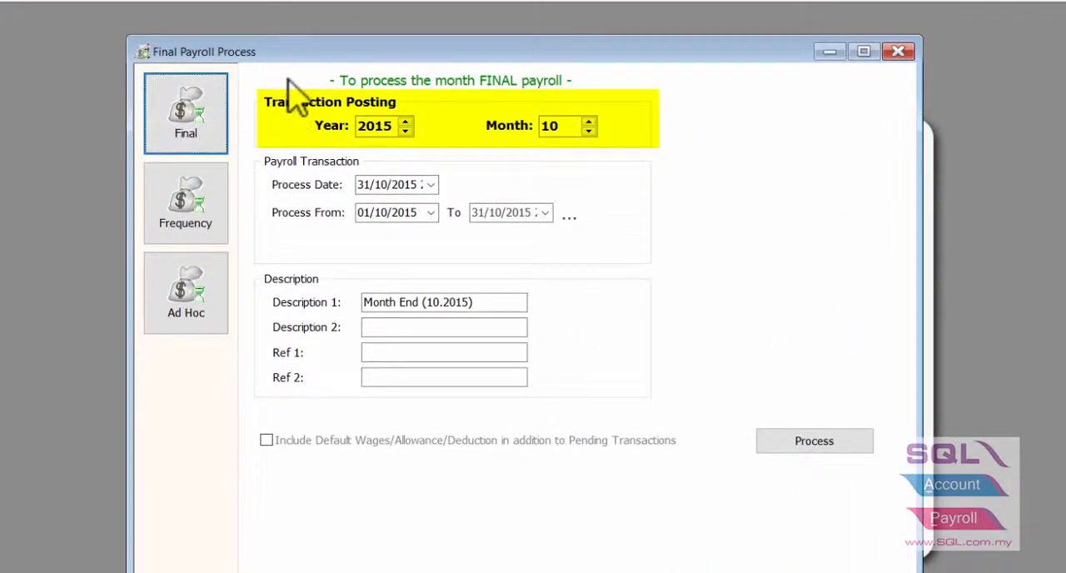
mouse_move(433, 153)
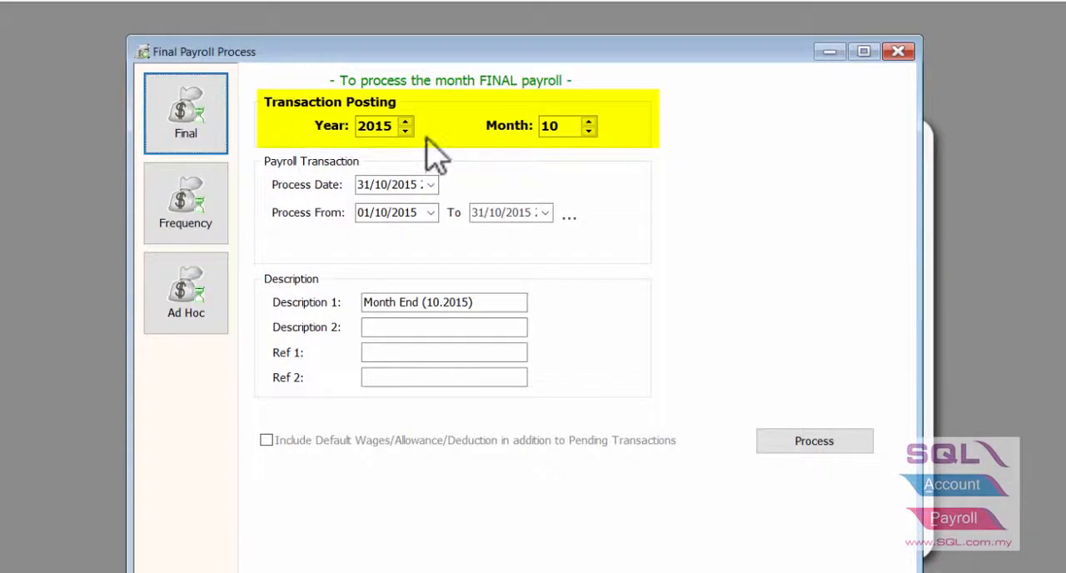
mouse_move(520, 158)
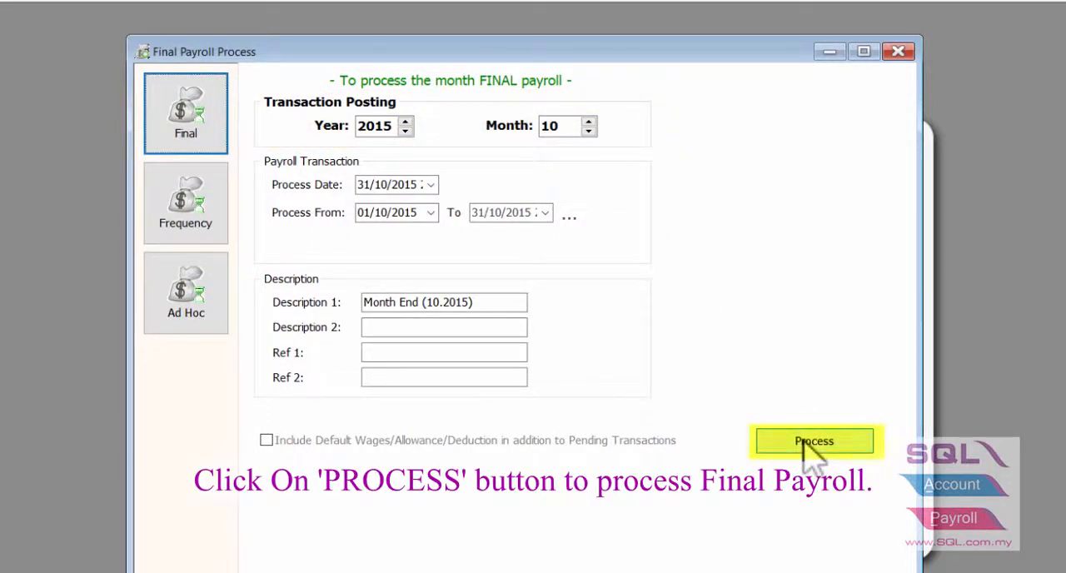
mouse_move(829, 63)
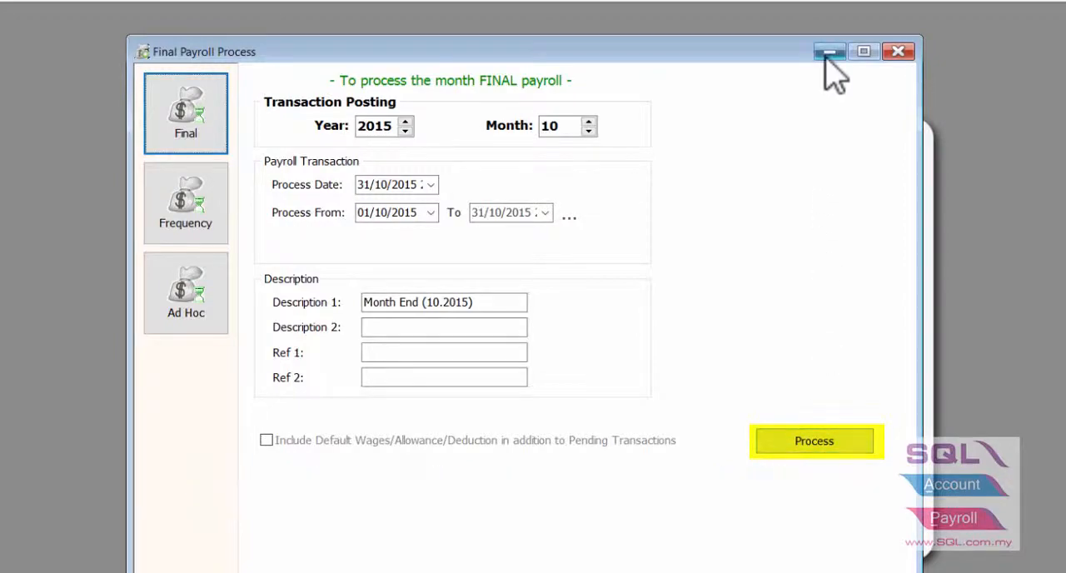
left_click(813, 439)
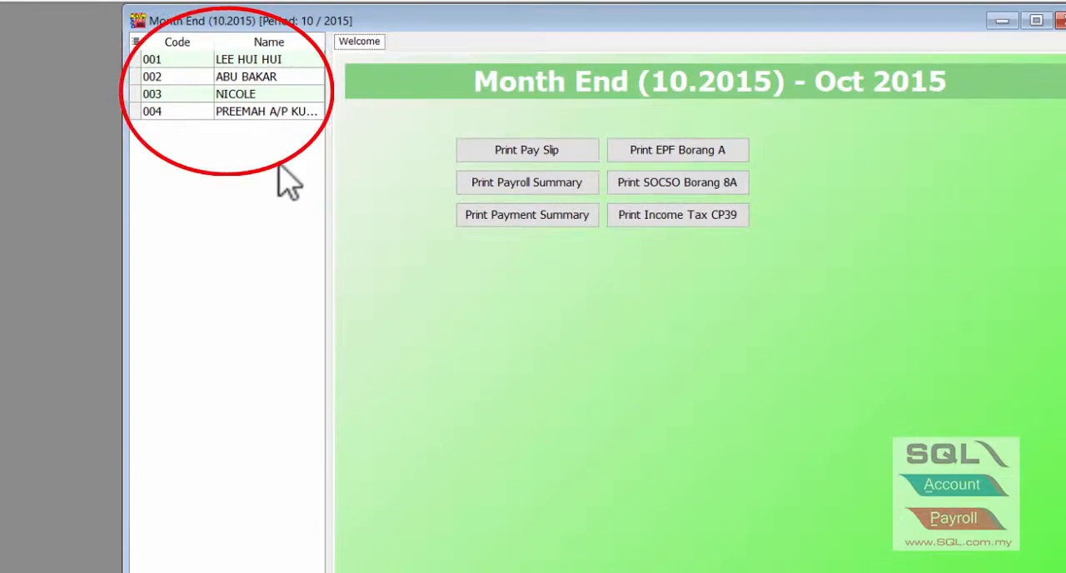
mouse_move(186, 142)
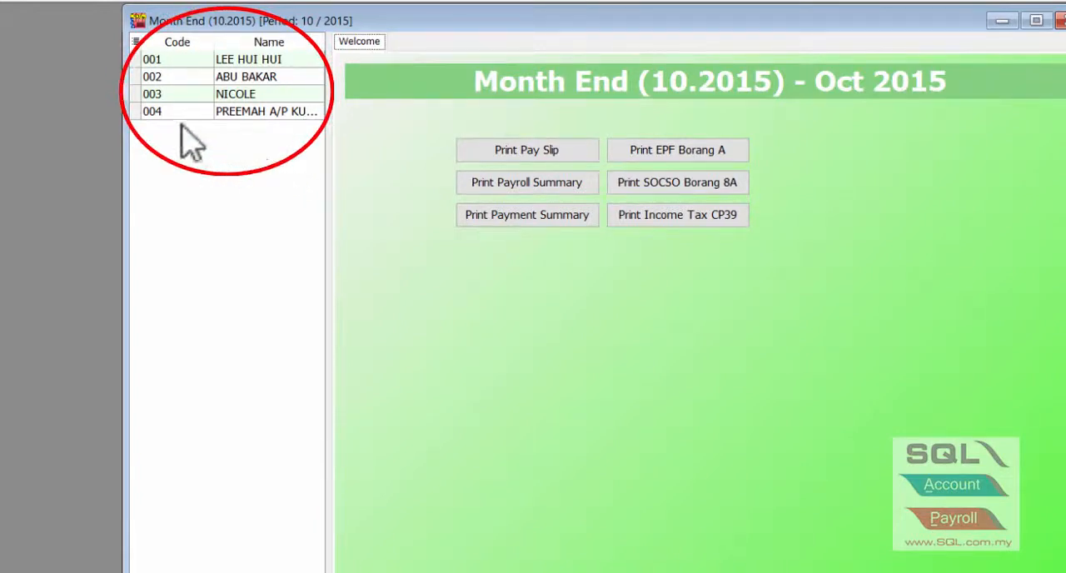
mouse_move(241, 158)
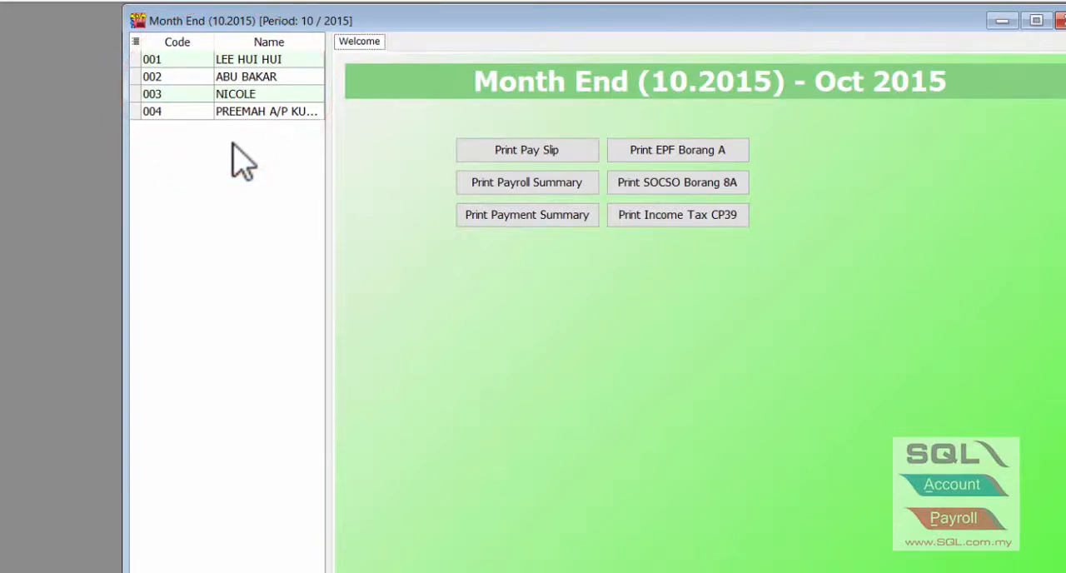
Show employee 001's 950.00 allowance broken down into Handphone, Meal and Petrol
left_click(250, 60)
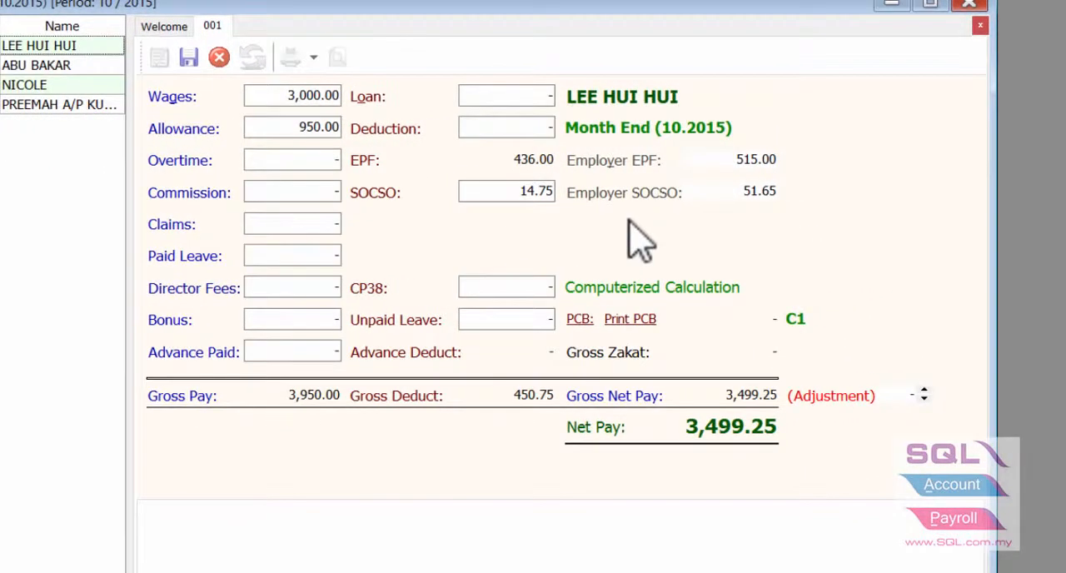
mouse_move(799, 236)
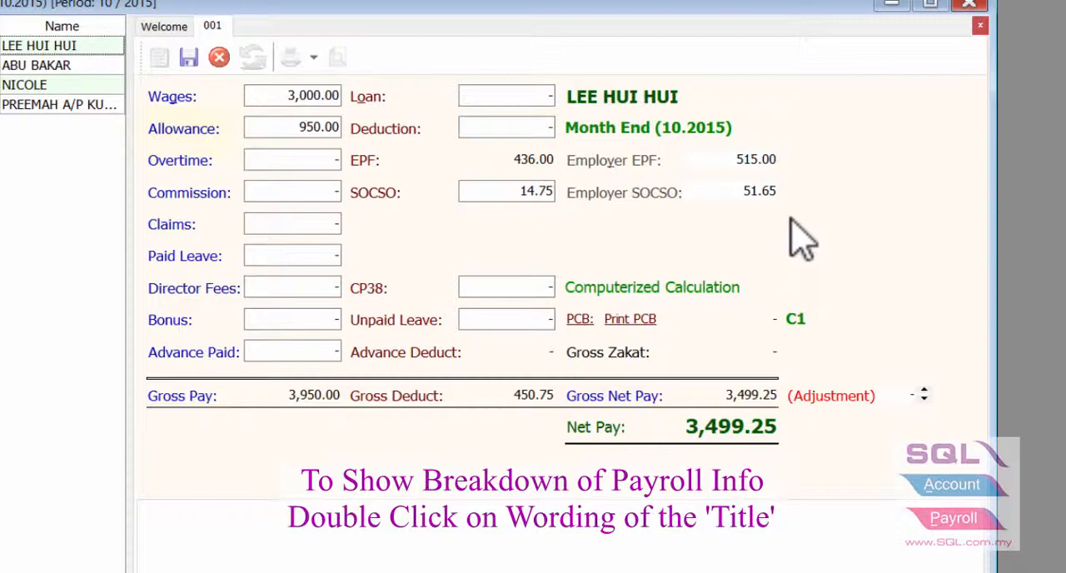
double_click(183, 128)
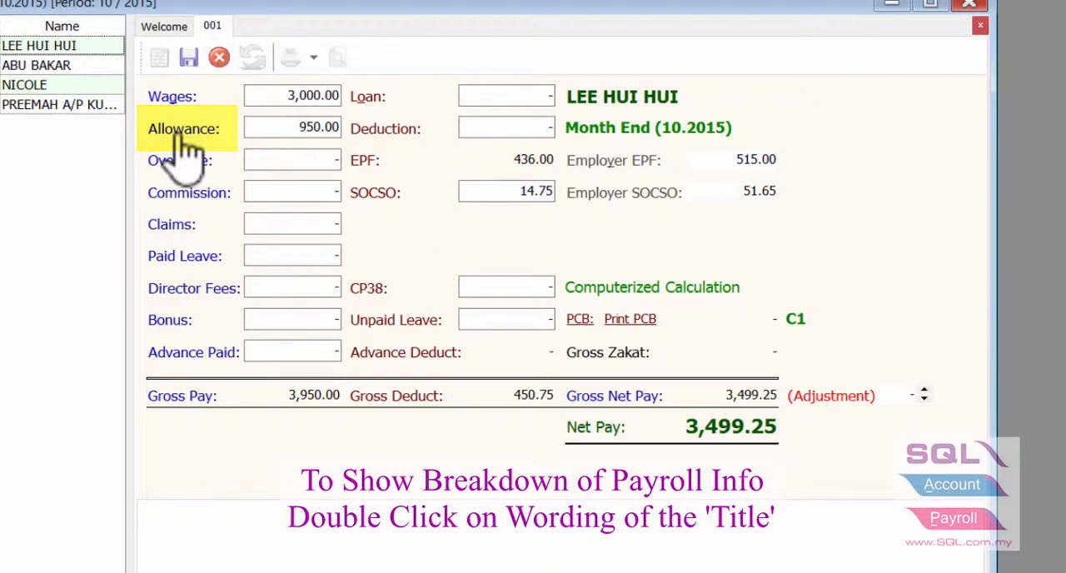
double_click(183, 129)
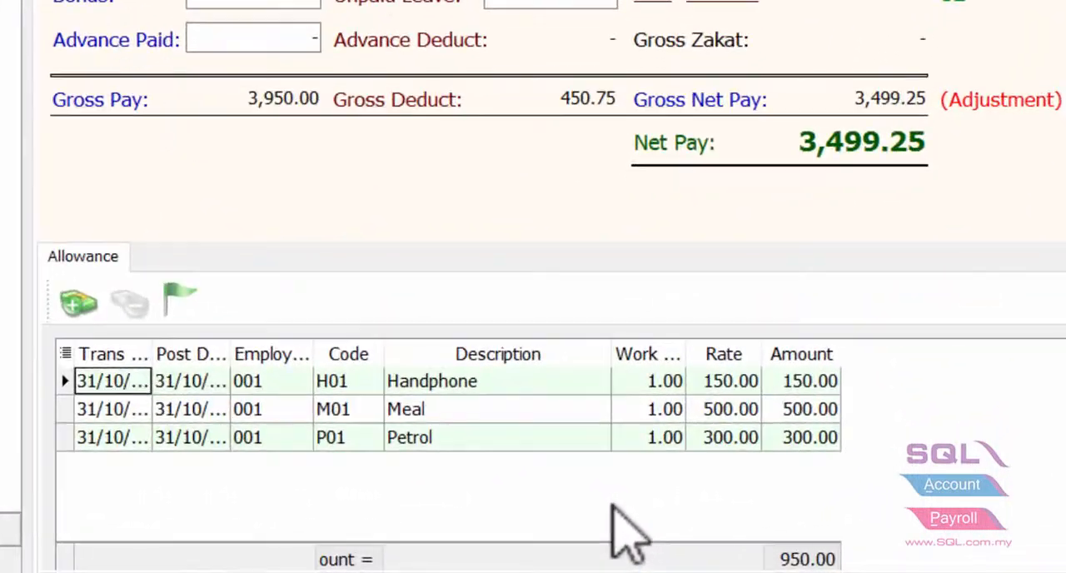
mouse_move(933, 533)
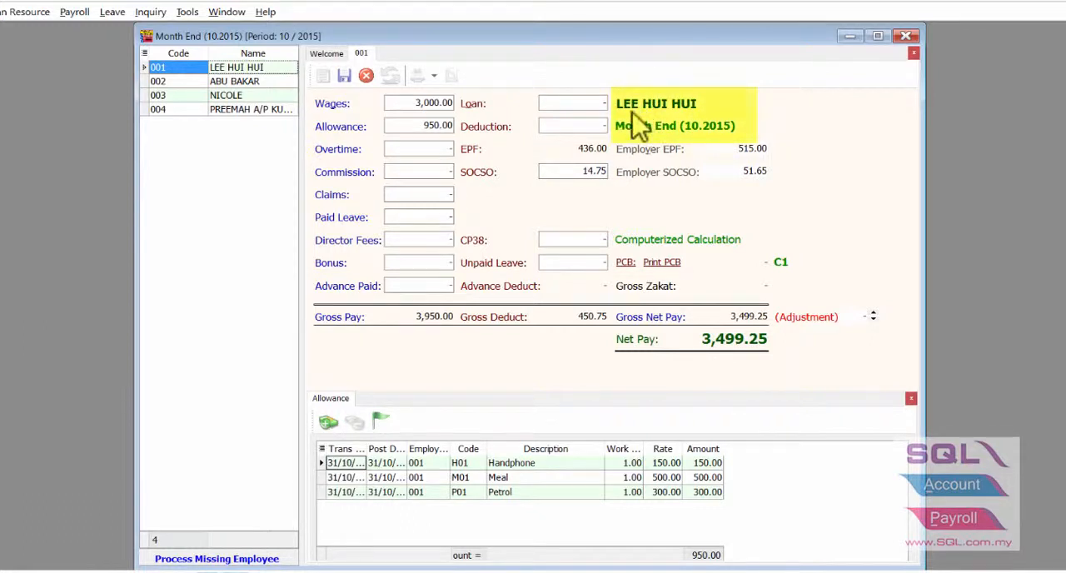
mouse_move(686, 184)
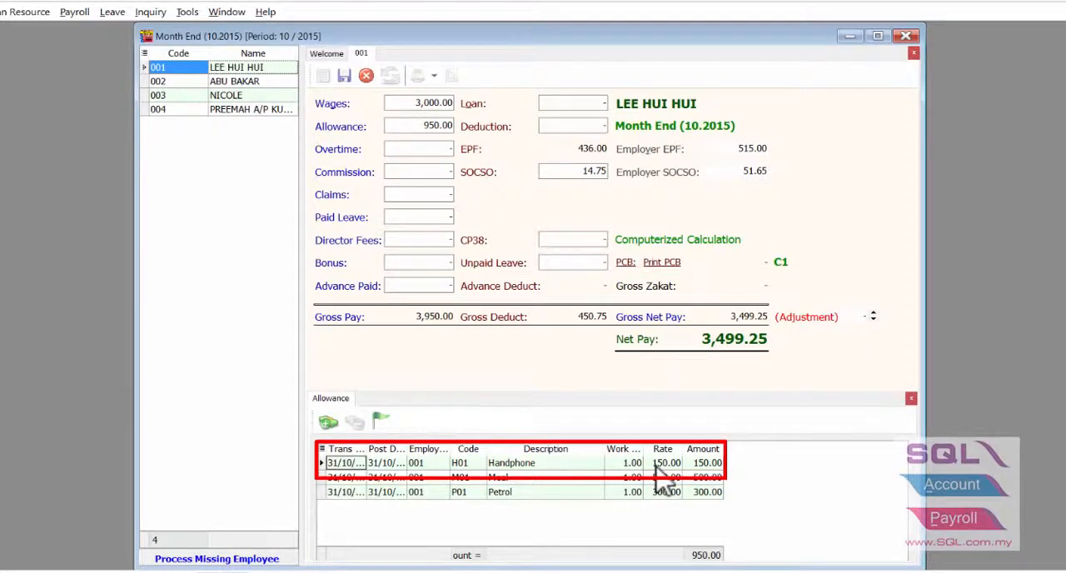
Change the Handphone rate to 300, giving allowance 1,100.00, EPF 451.00 and net pay 3,634.25
left_click(666, 463)
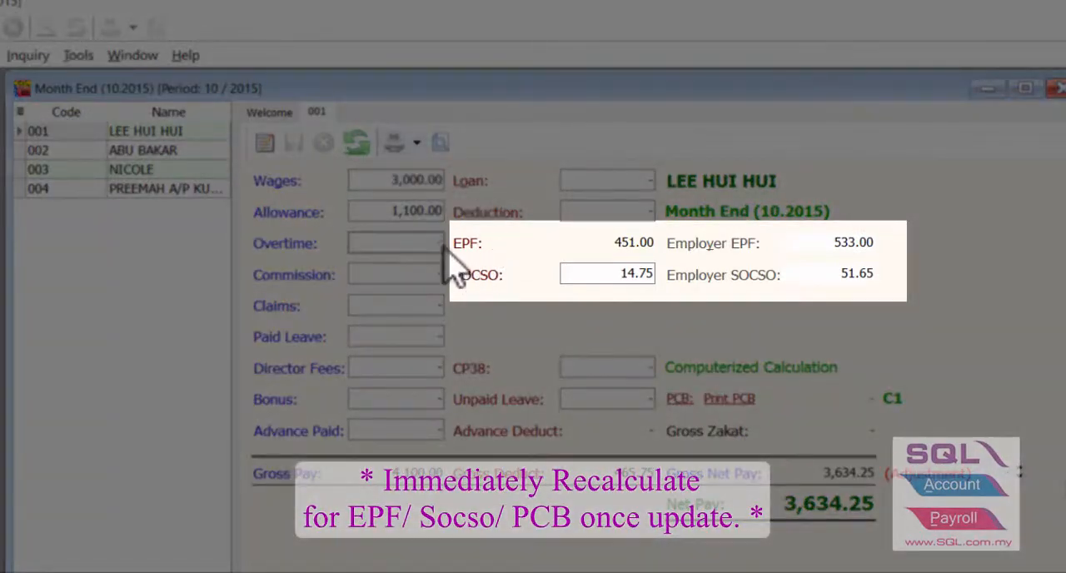
mouse_move(463, 258)
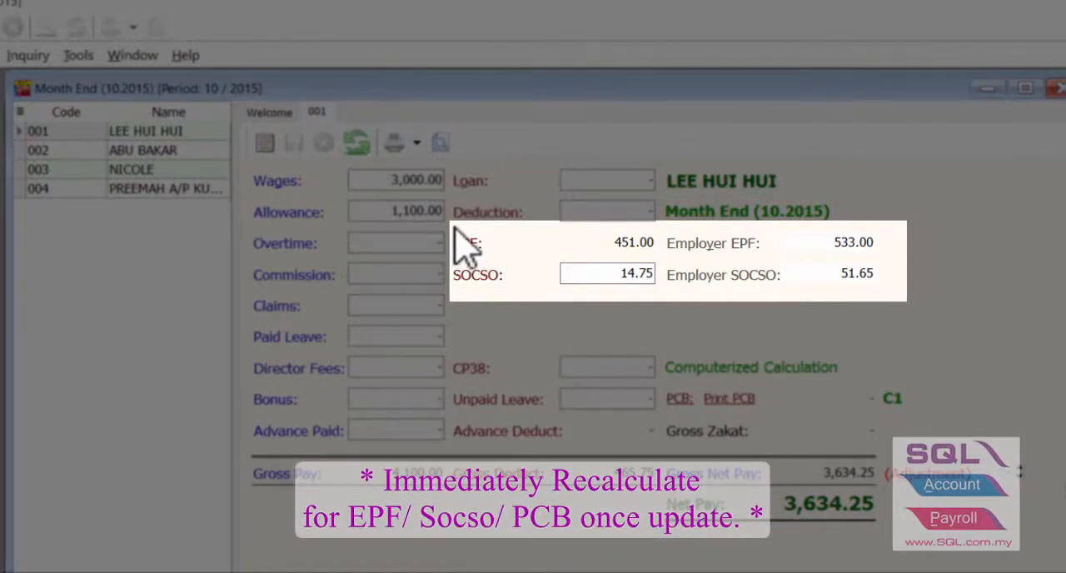
mouse_move(479, 236)
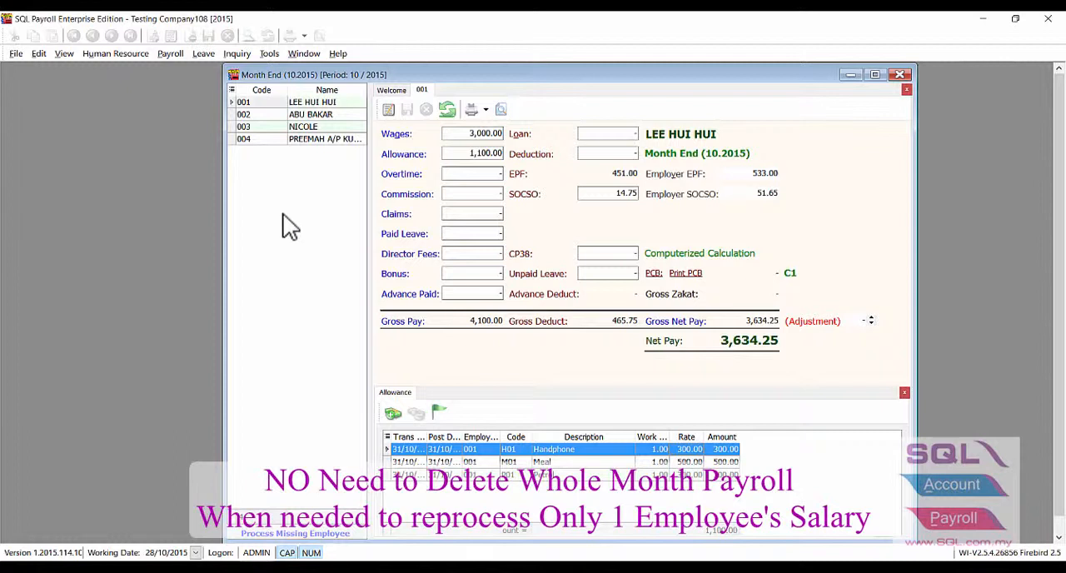
mouse_move(300, 189)
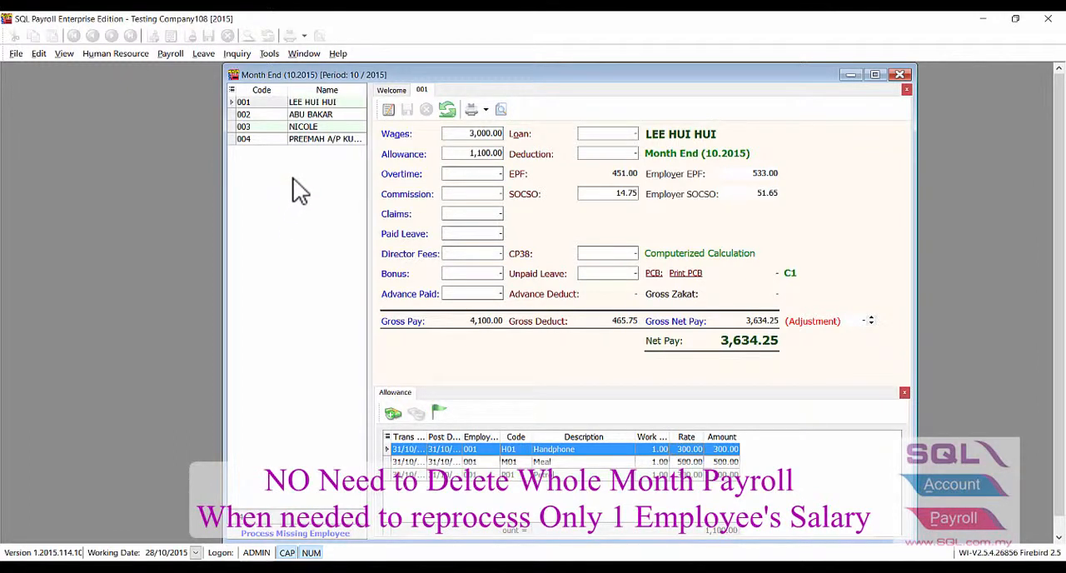
mouse_move(304, 173)
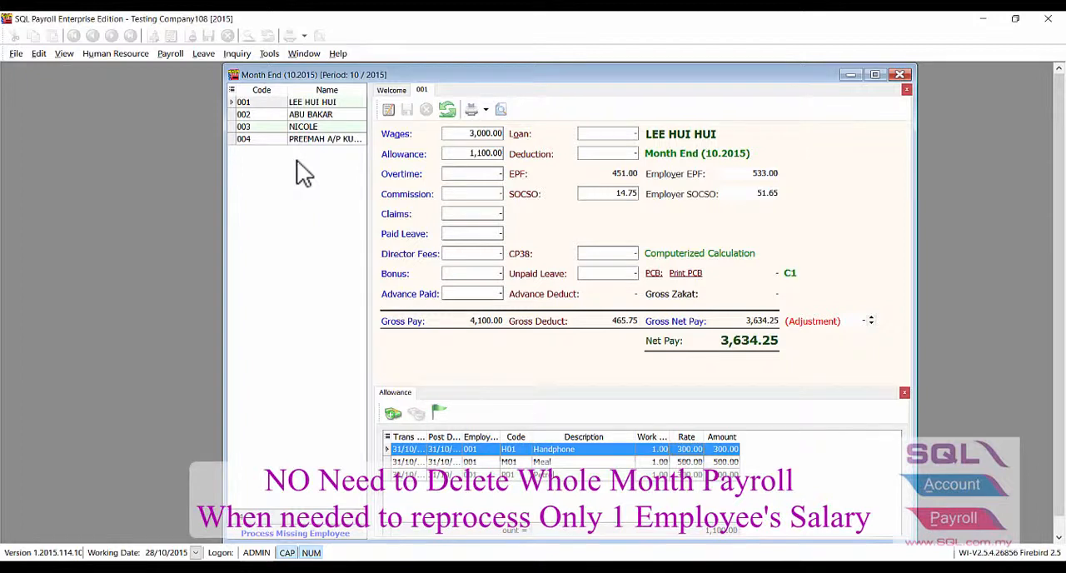
Purge employee 003's processed October payroll and confirm the Delete Done message
left_click(303, 127)
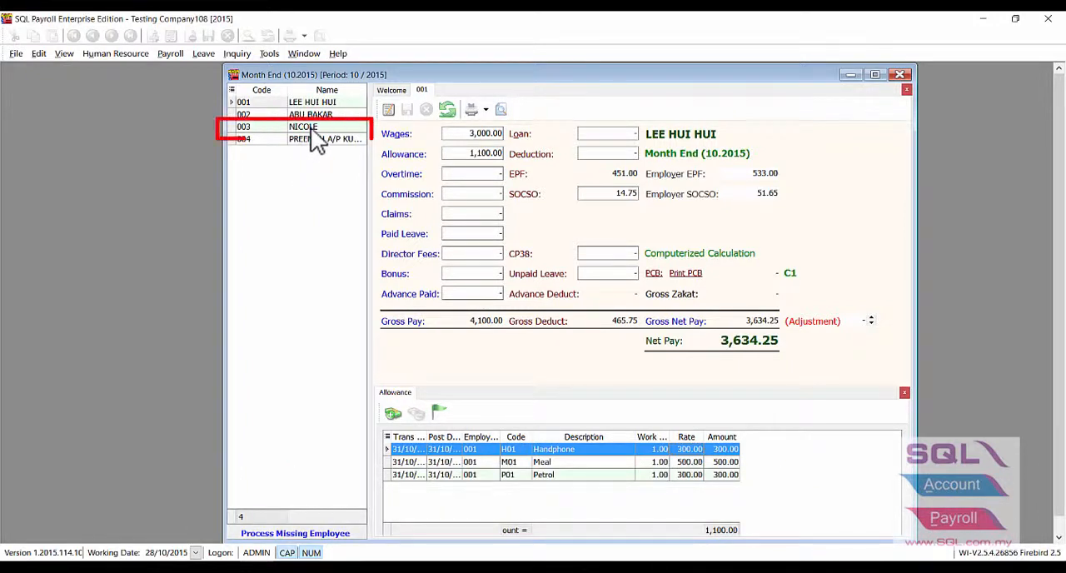
left_click(304, 127)
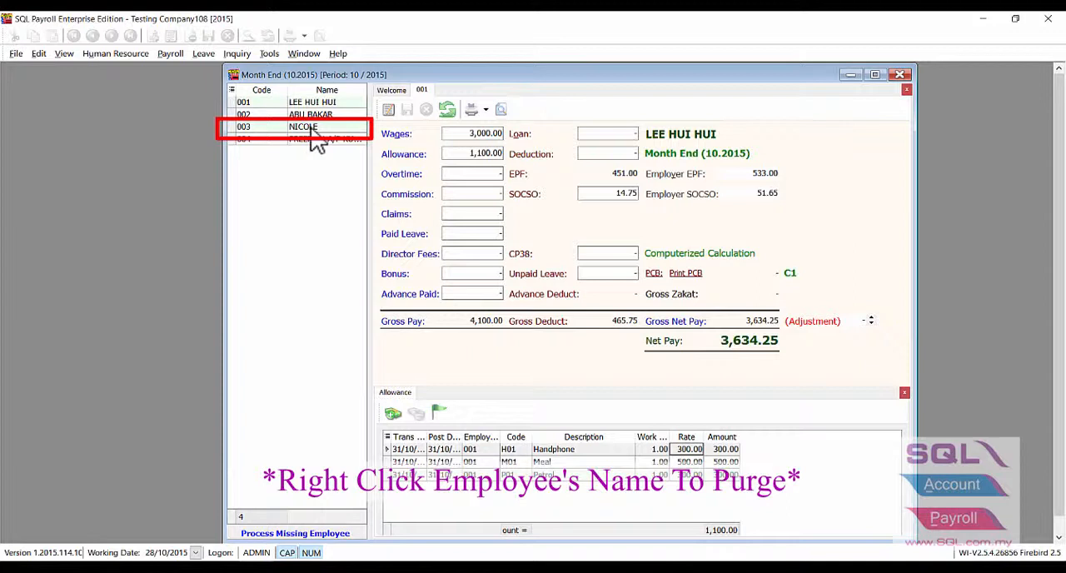
right_click(303, 127)
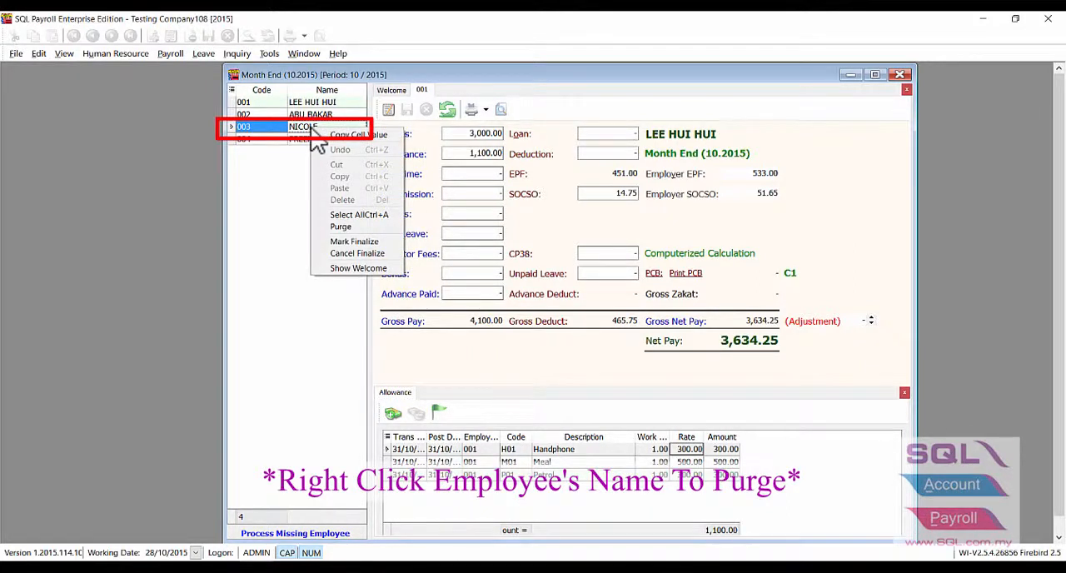
left_click(340, 227)
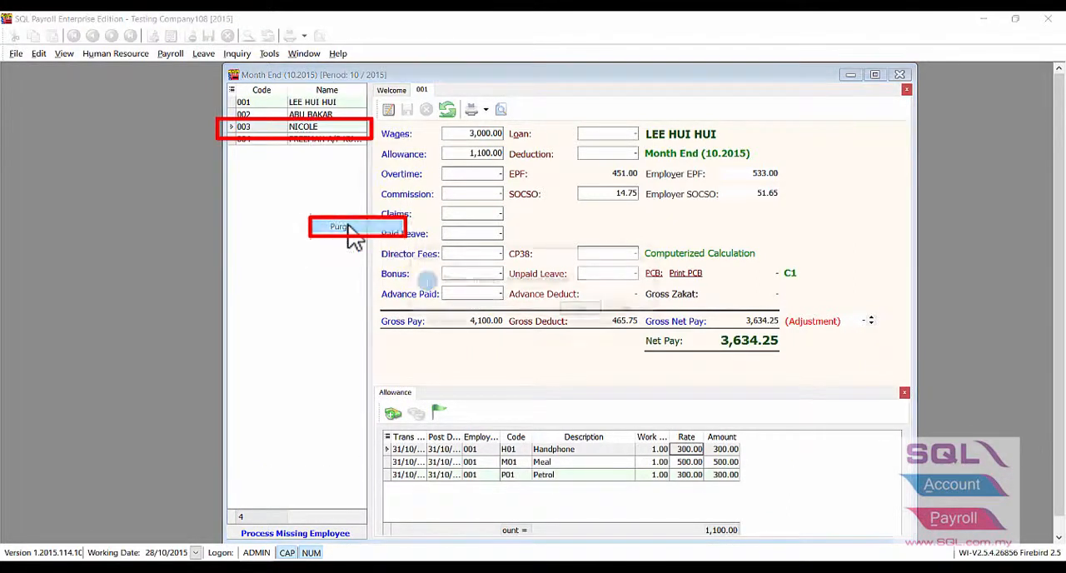
left_click(340, 226)
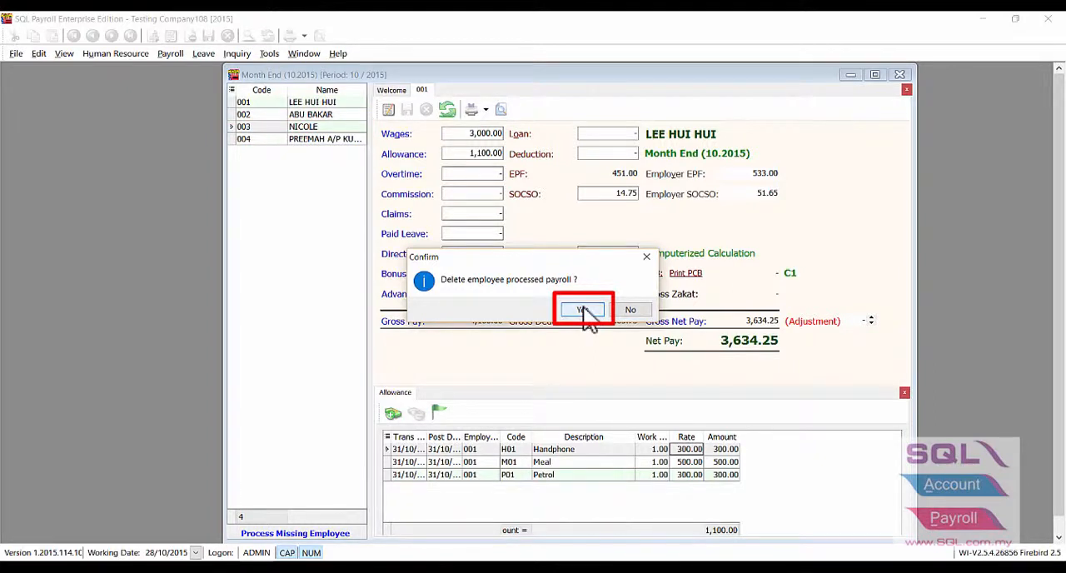
left_click(583, 309)
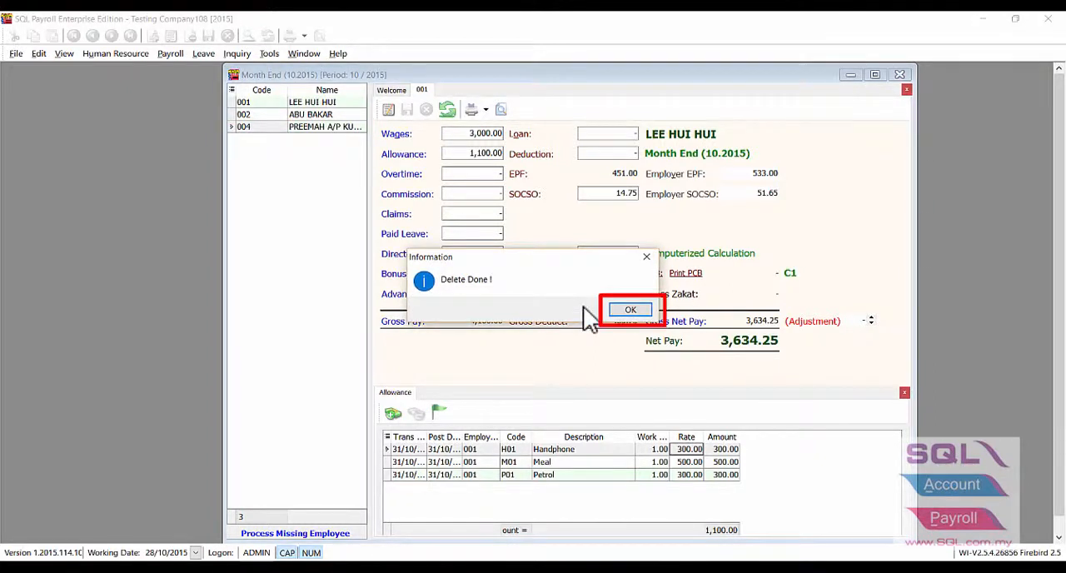
left_click(630, 310)
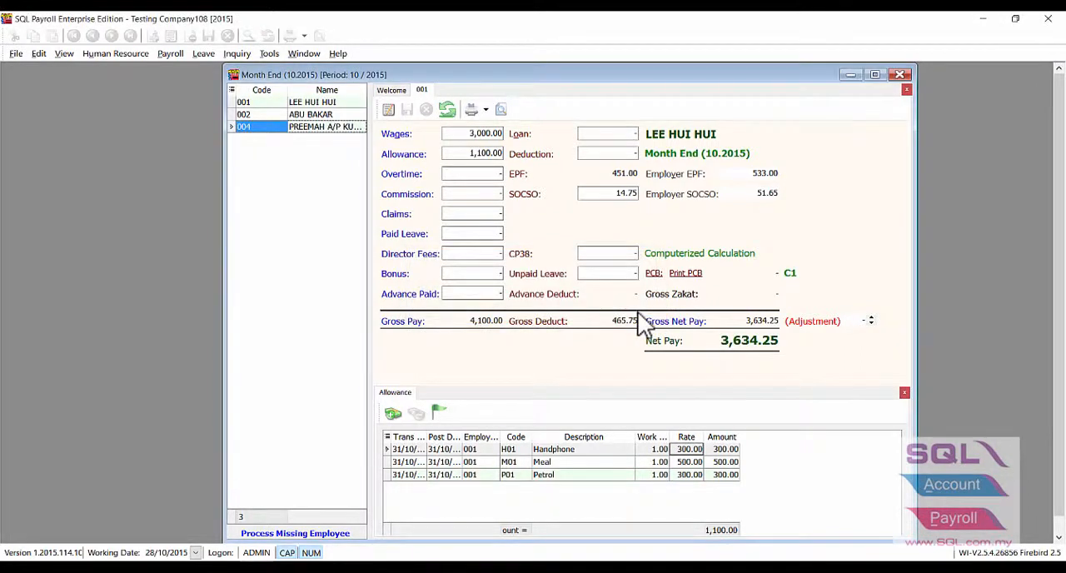
mouse_move(369, 180)
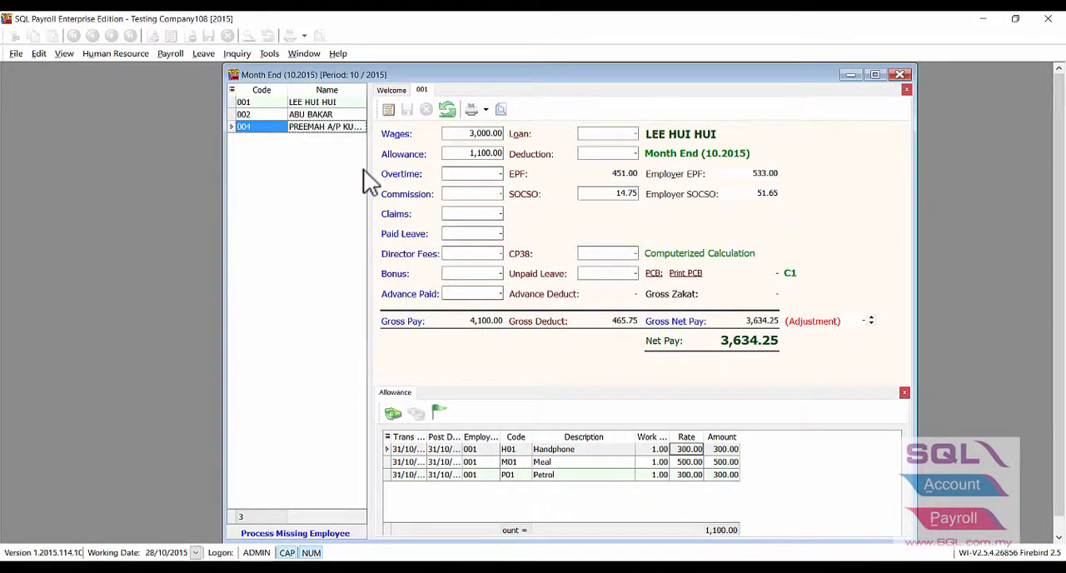
mouse_move(291, 214)
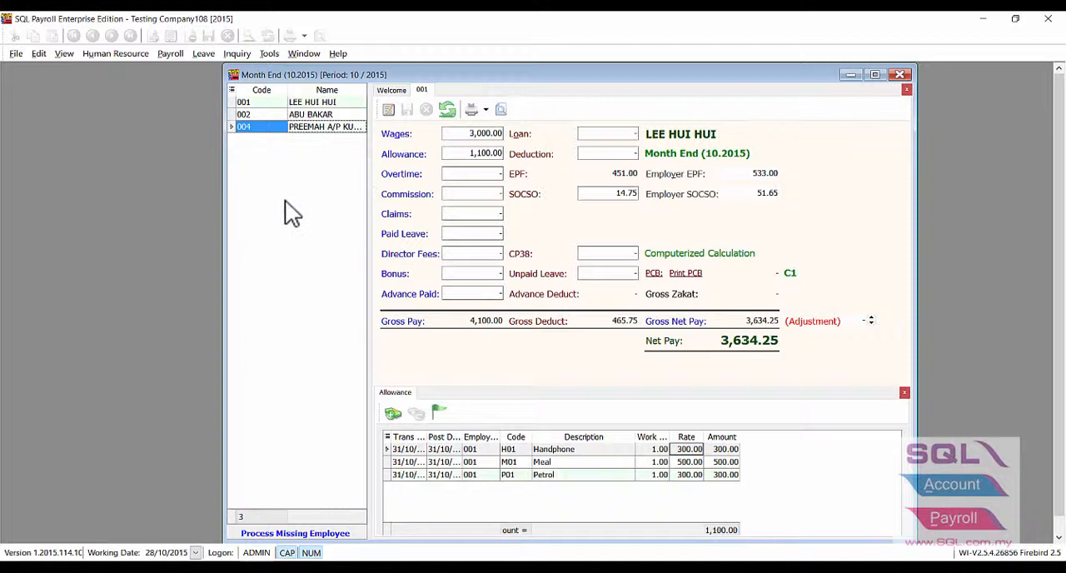
mouse_move(350, 182)
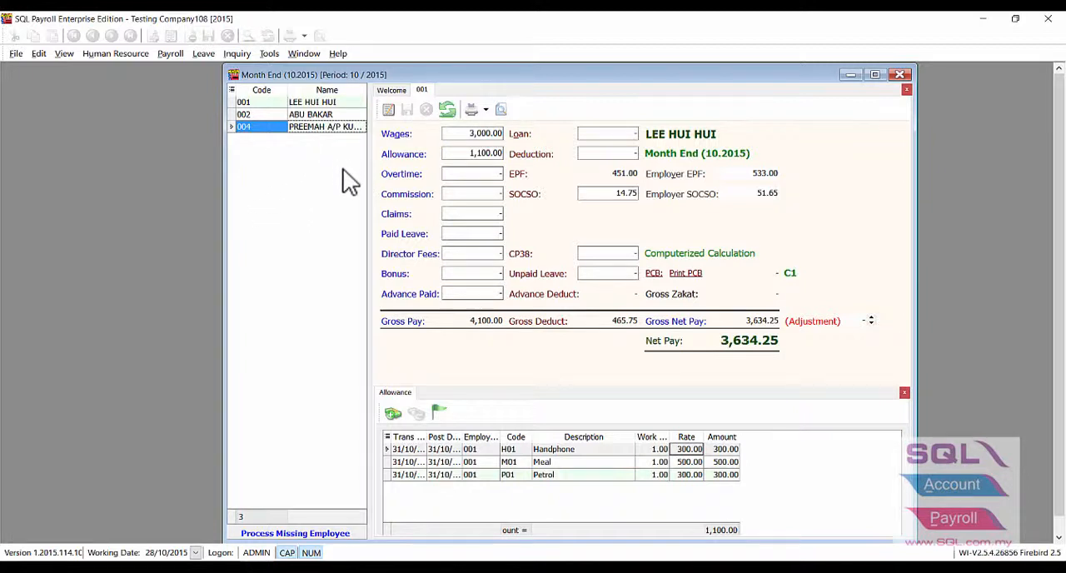
mouse_move(323, 437)
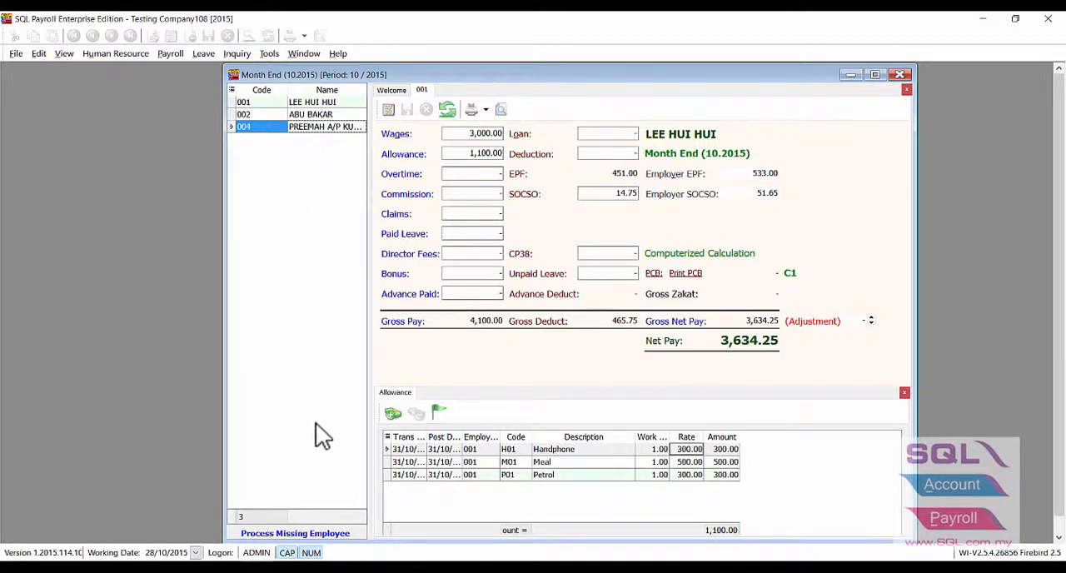
mouse_move(292, 465)
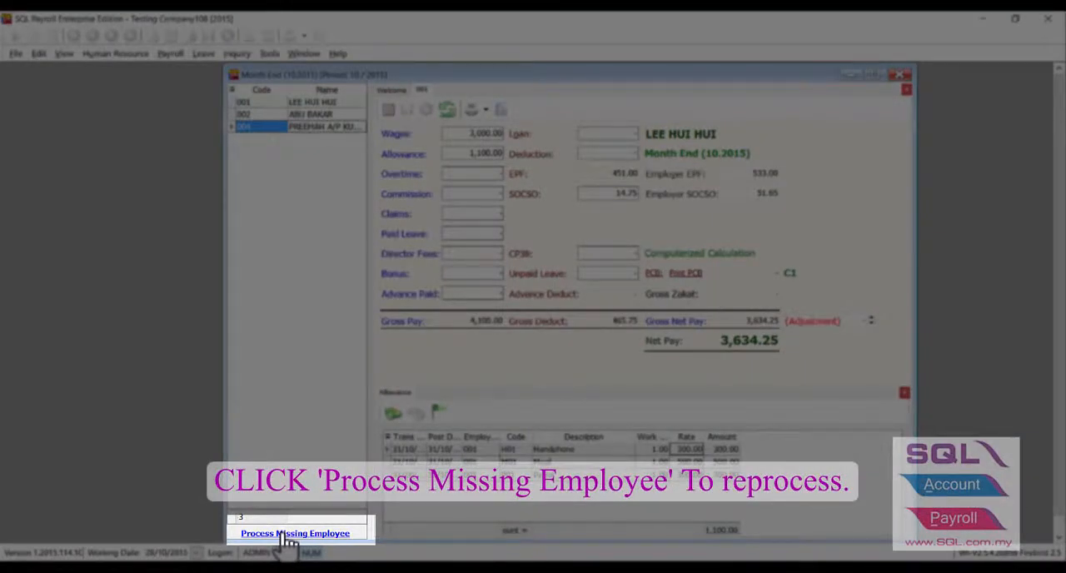
Reprocess missing employee 003 into the batch and show her pay record with net pay 2,680.25
left_click(295, 533)
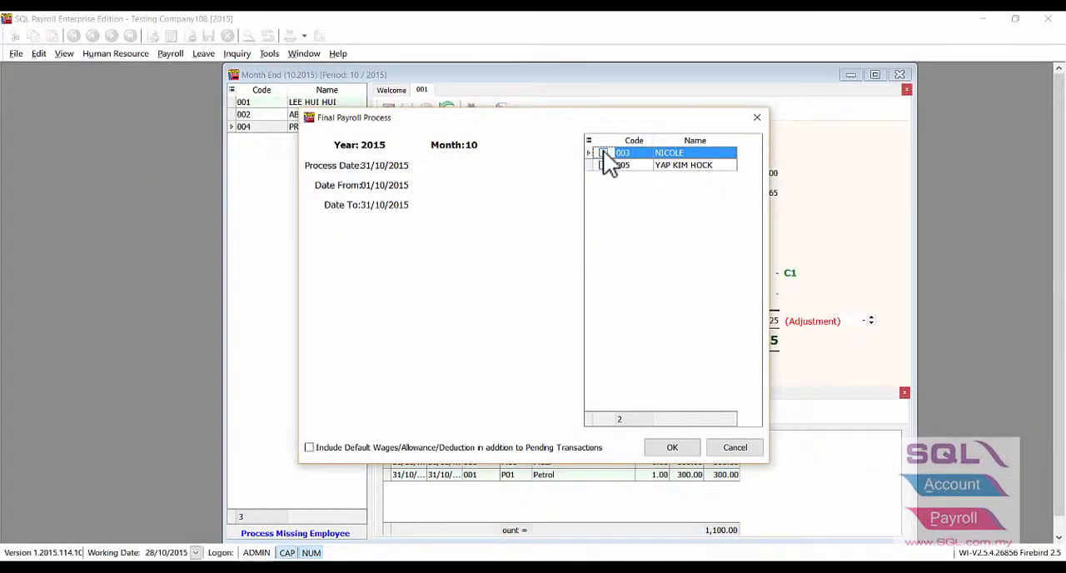
left_click(603, 151)
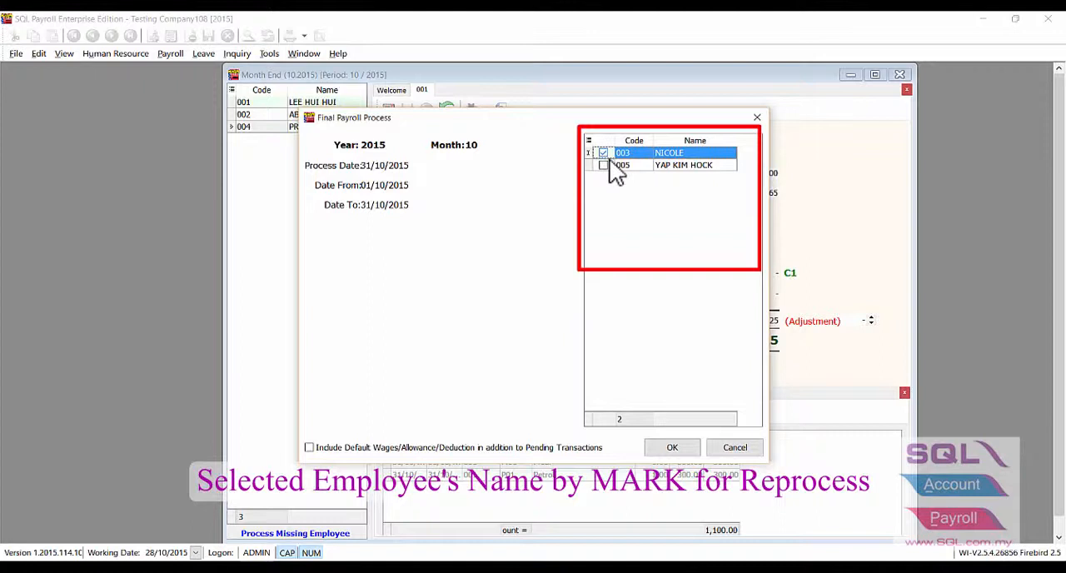
left_click(673, 446)
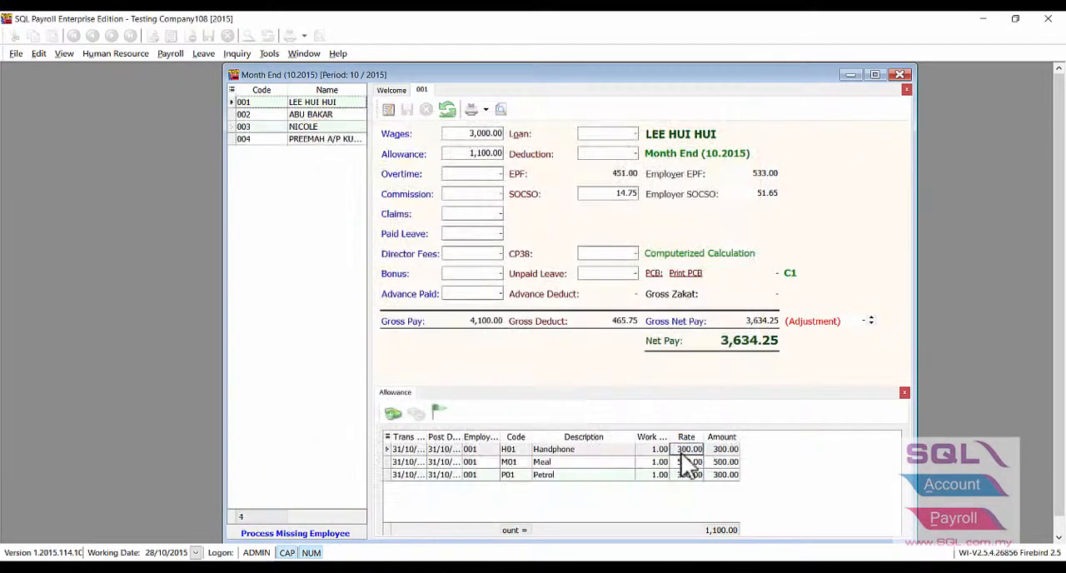
mouse_move(287, 175)
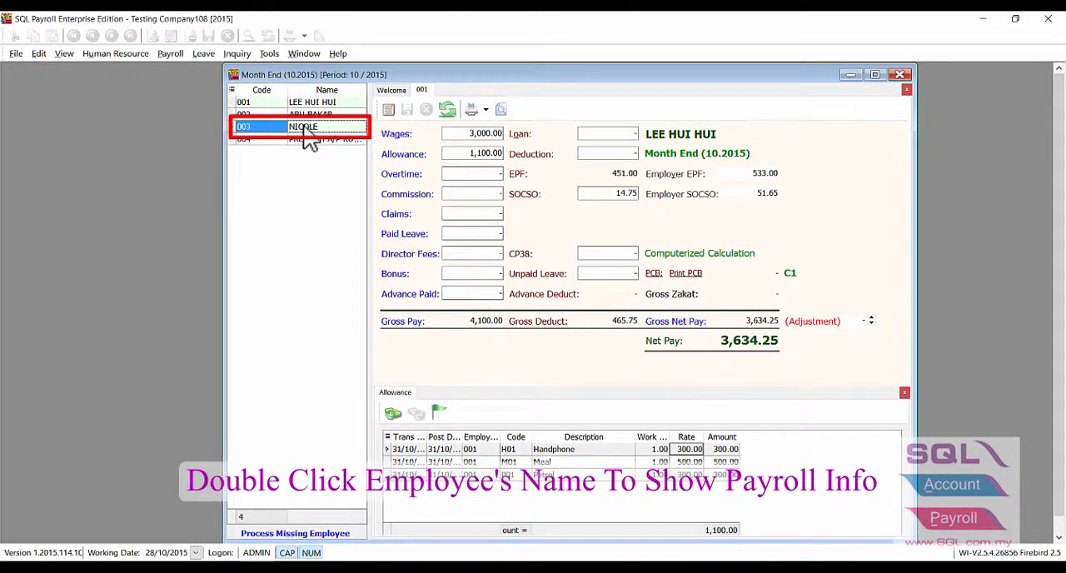
double_click(303, 126)
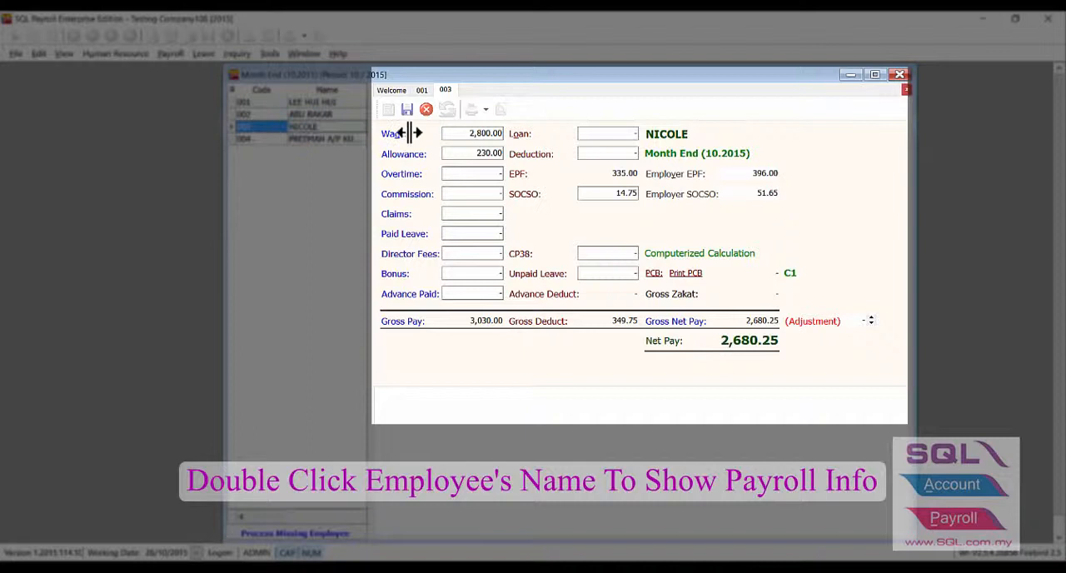
mouse_move(843, 231)
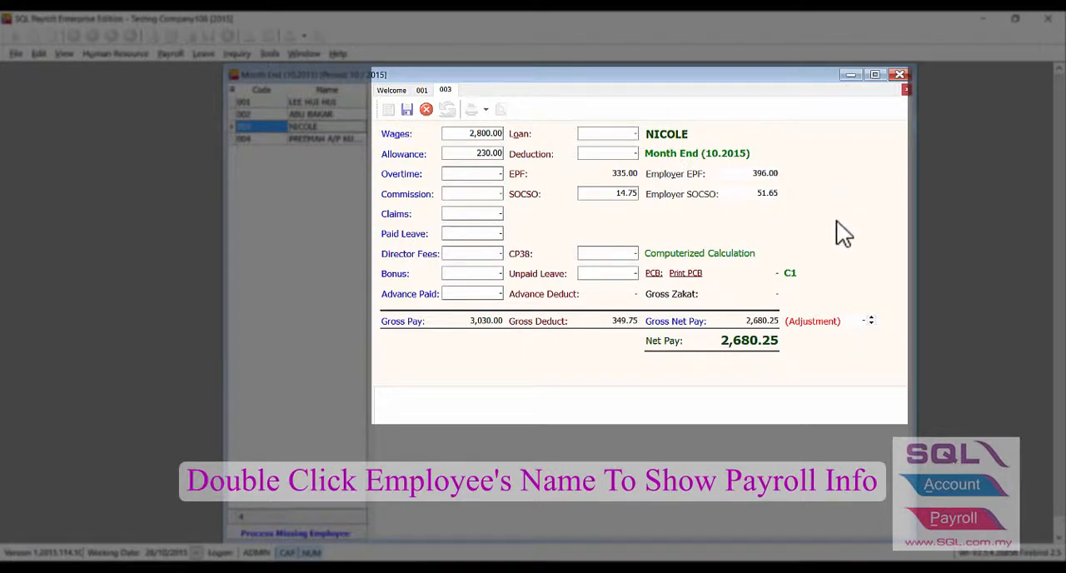